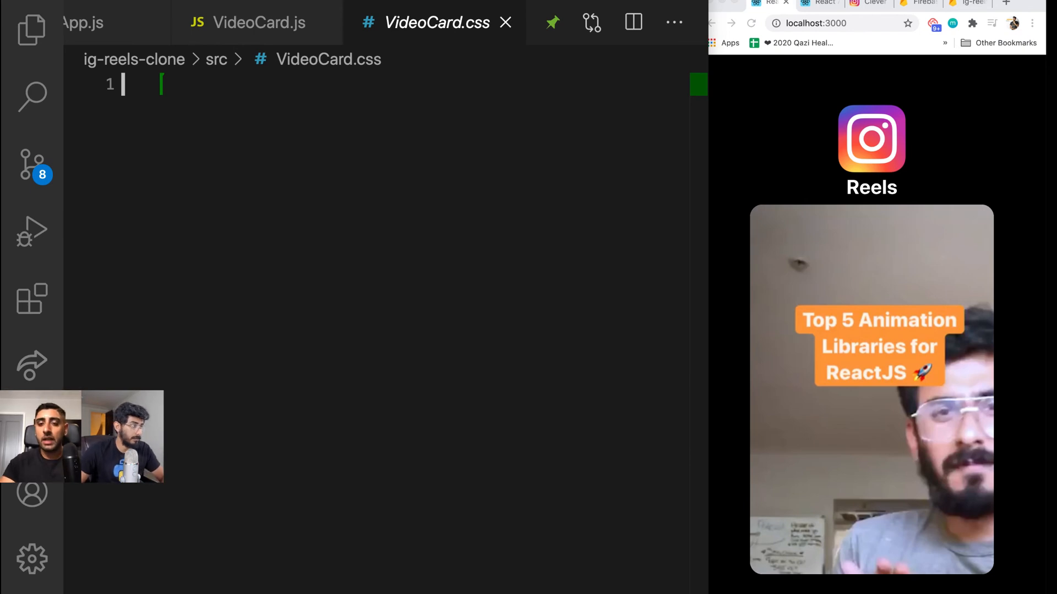
# Start a .video__player { rule in VideoCard.css
pyautogui.write('.video_')
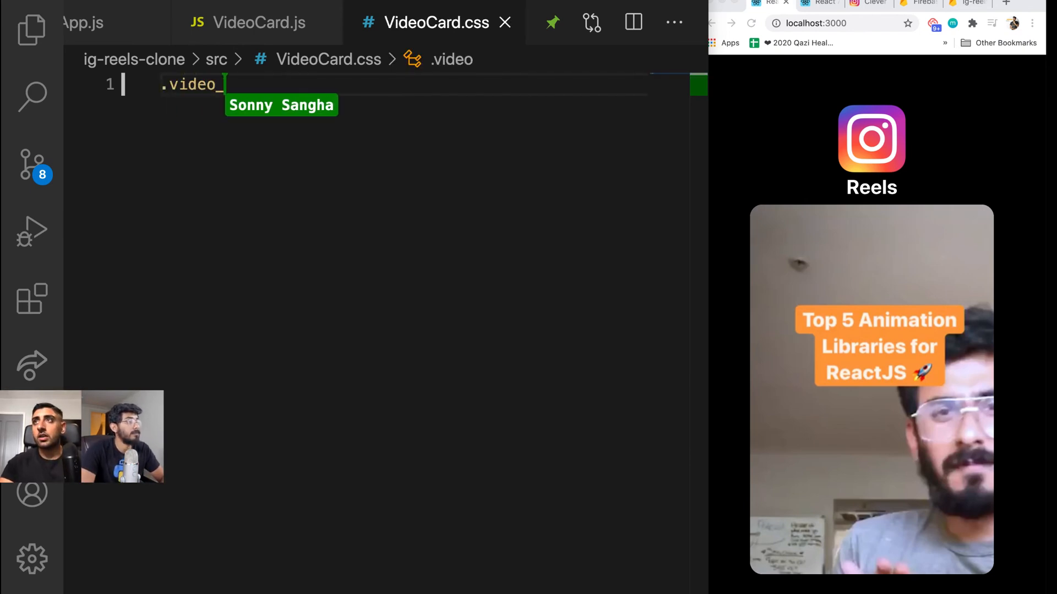
pyautogui.write('__pla')
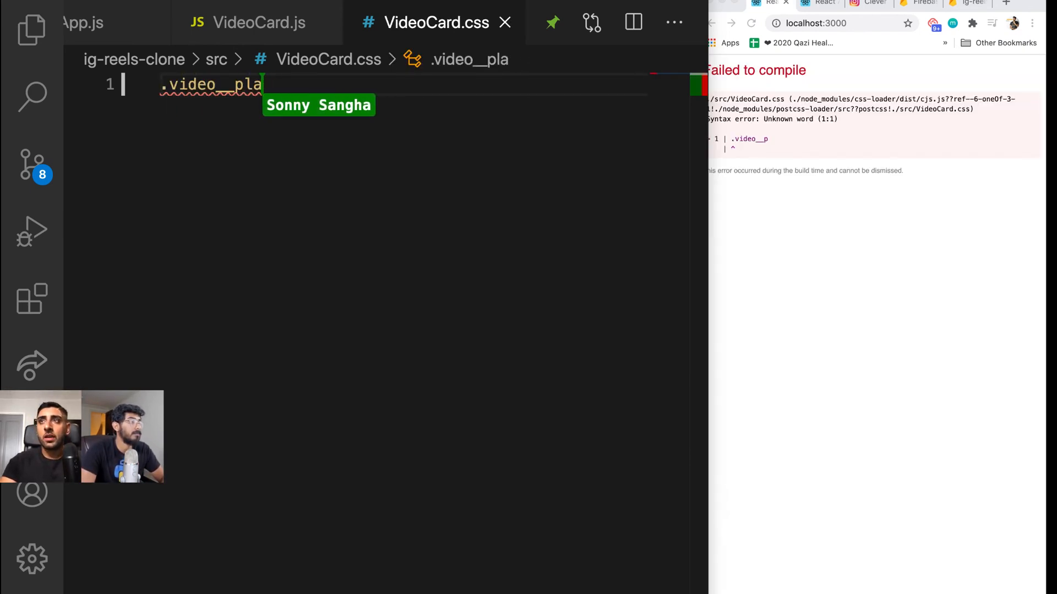
pyautogui.write('yer {')
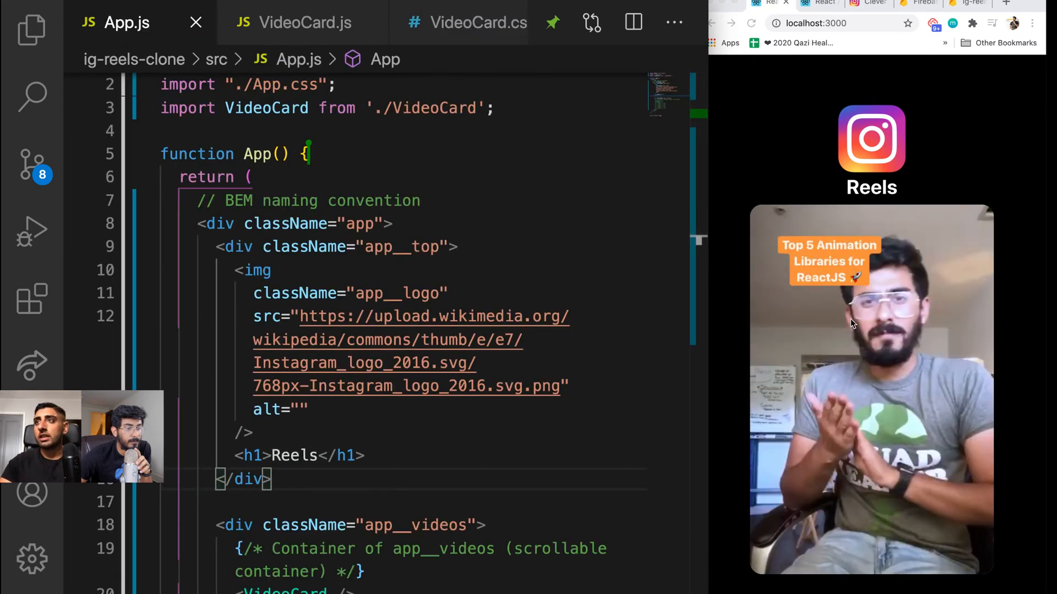
# Review the VideoCard elements in App.js, then move to VideoCard.js
pyautogui.scroll(-3)
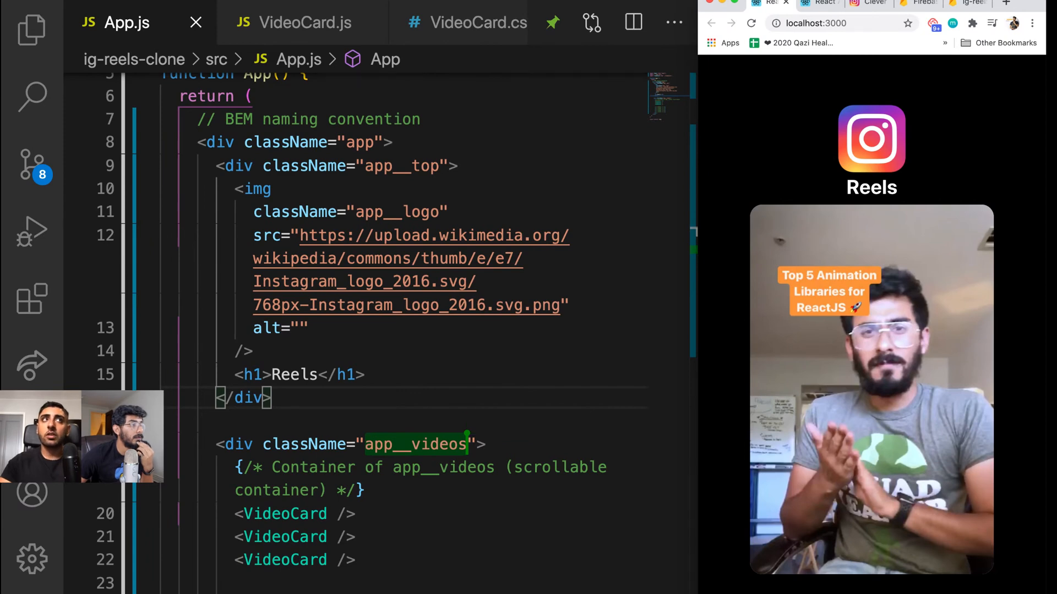
pyautogui.click(303, 22)
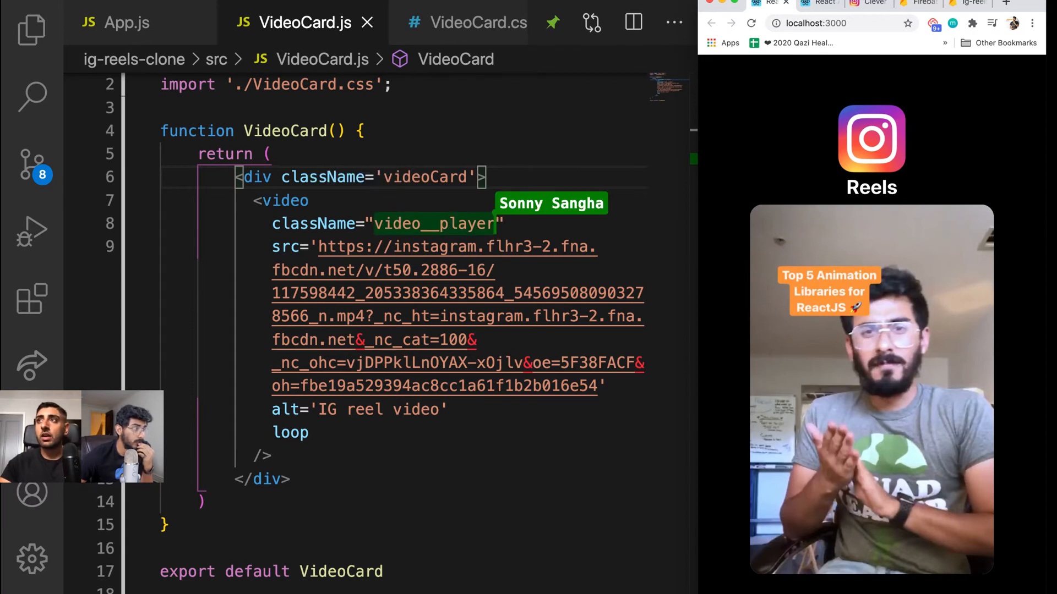
# Return to VideoCard.css to style .video and .video__player at full width and height
pyautogui.click(465, 22)
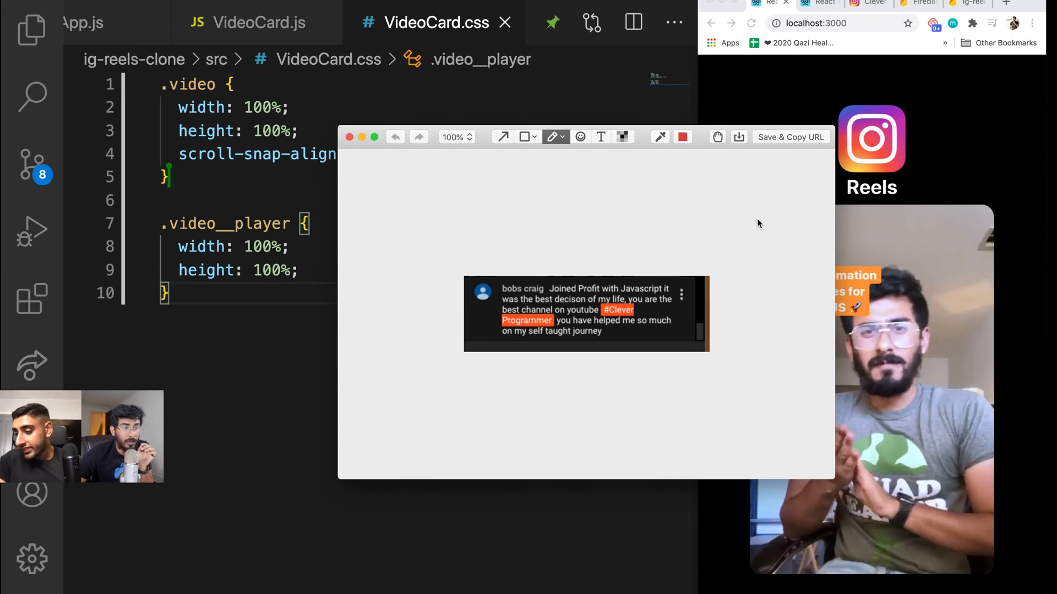
pyautogui.moveTo(781, 140)
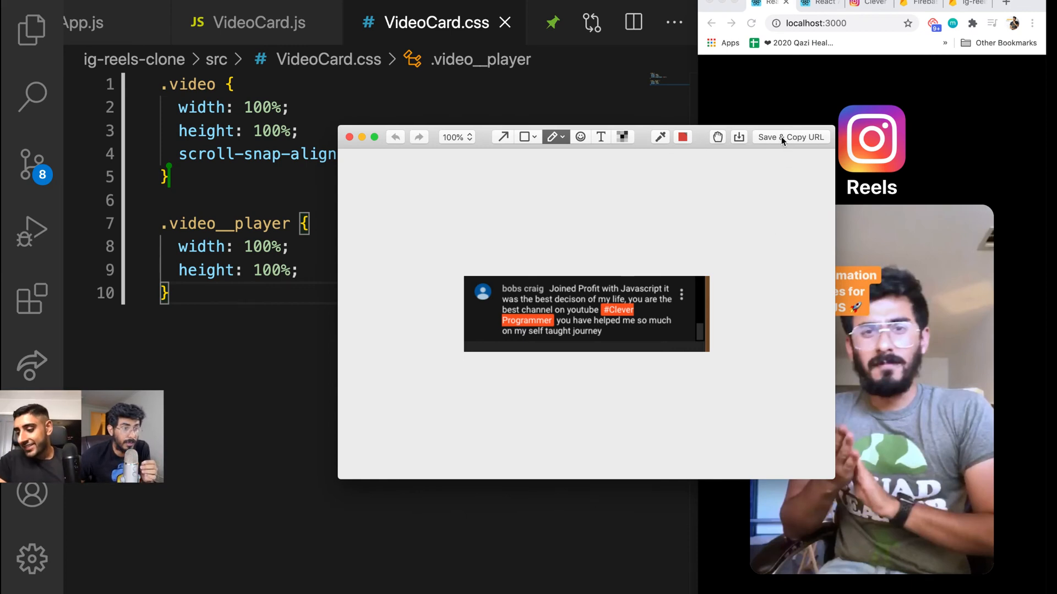
pyautogui.moveTo(733, 218)
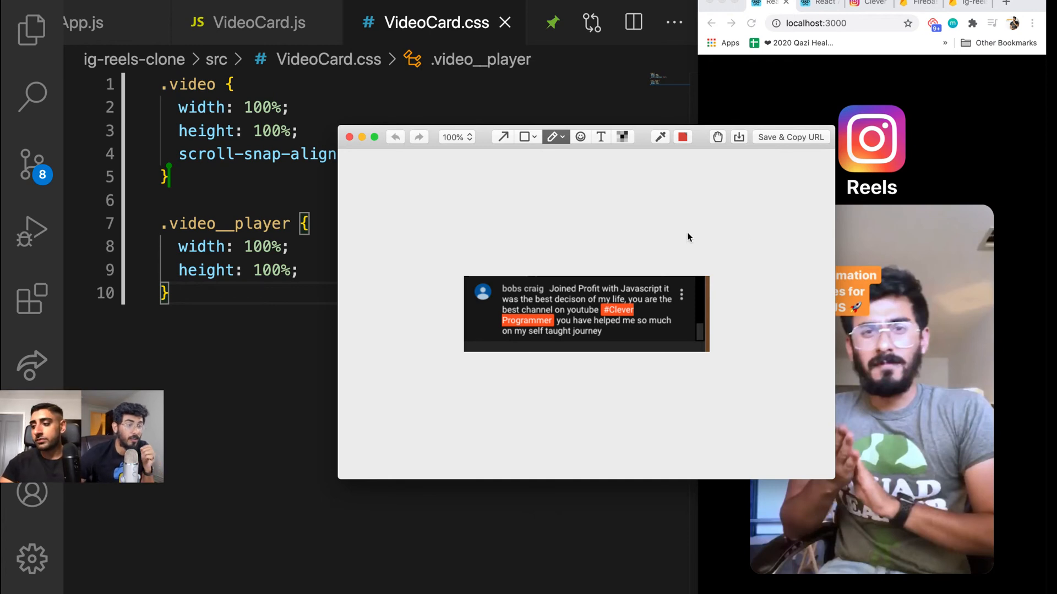
pyautogui.moveTo(595, 246)
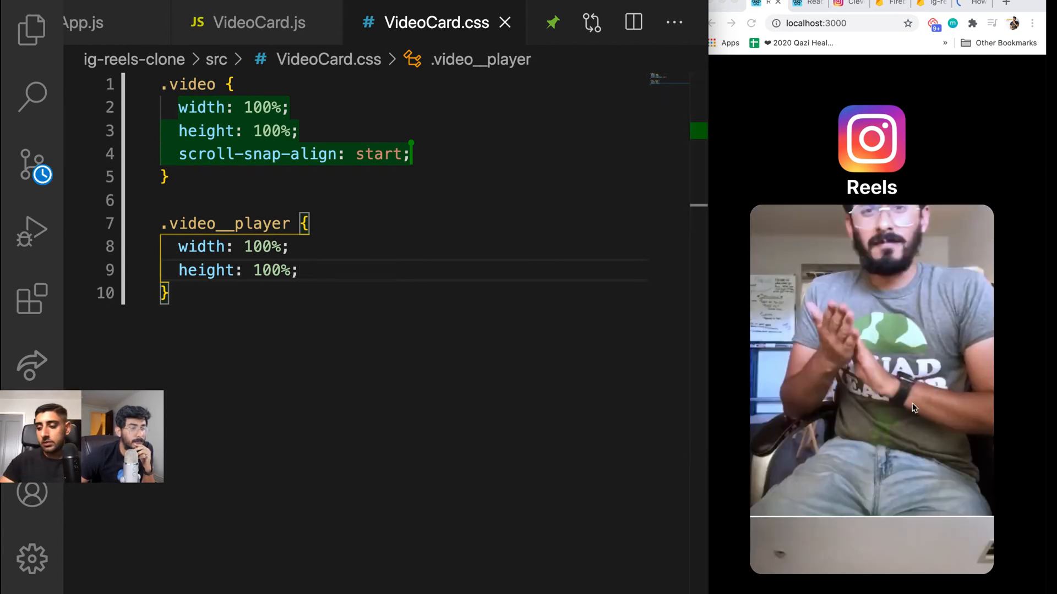
# Scroll the Reels feed in the browser to confirm it snaps from video to video
pyautogui.scroll(-3)
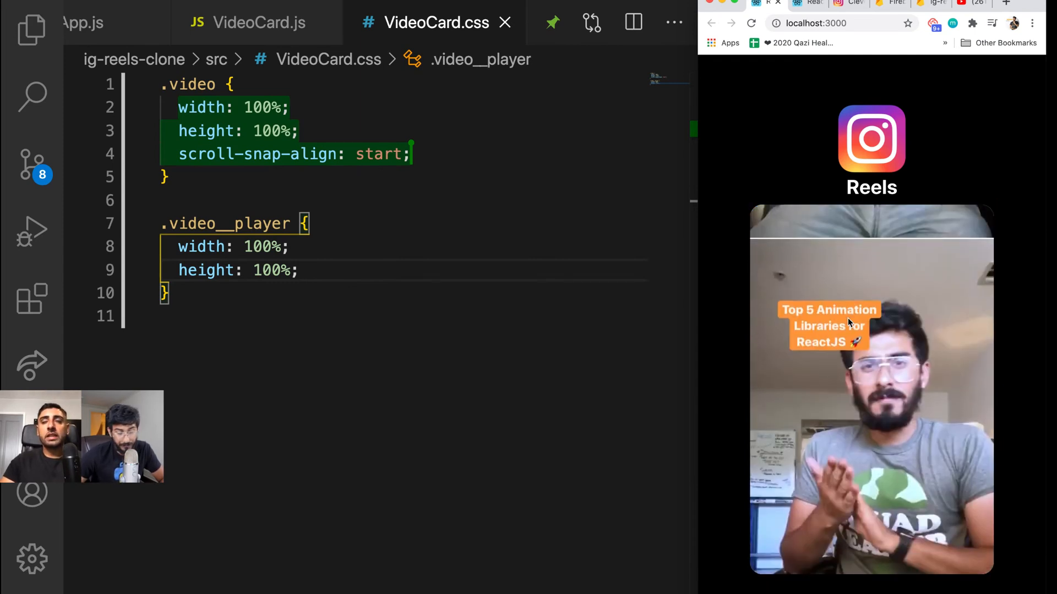
# Give .video position: relative and rename classes to videoCard and videoCard__player in JS and CSS
pyautogui.write('position: relative;')
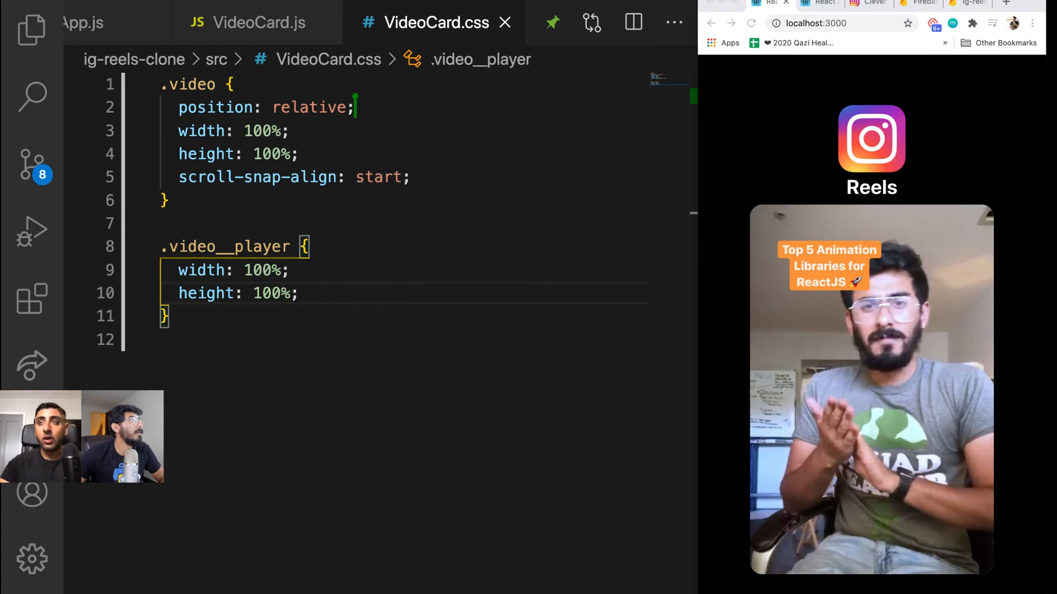
pyautogui.click(247, 22)
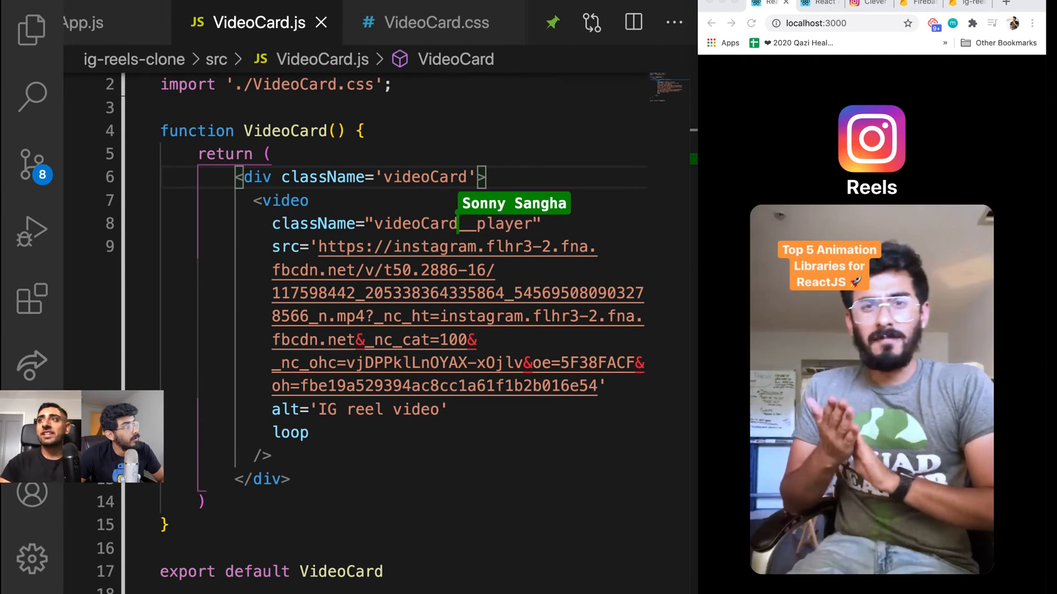
pyautogui.doubleClick(424, 177)
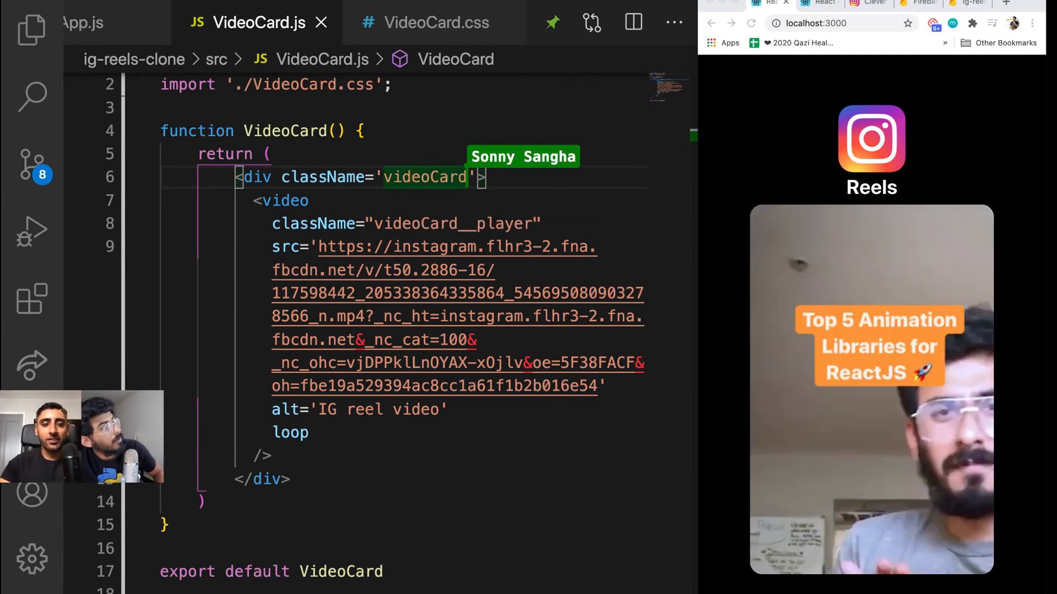
pyautogui.click(436, 22)
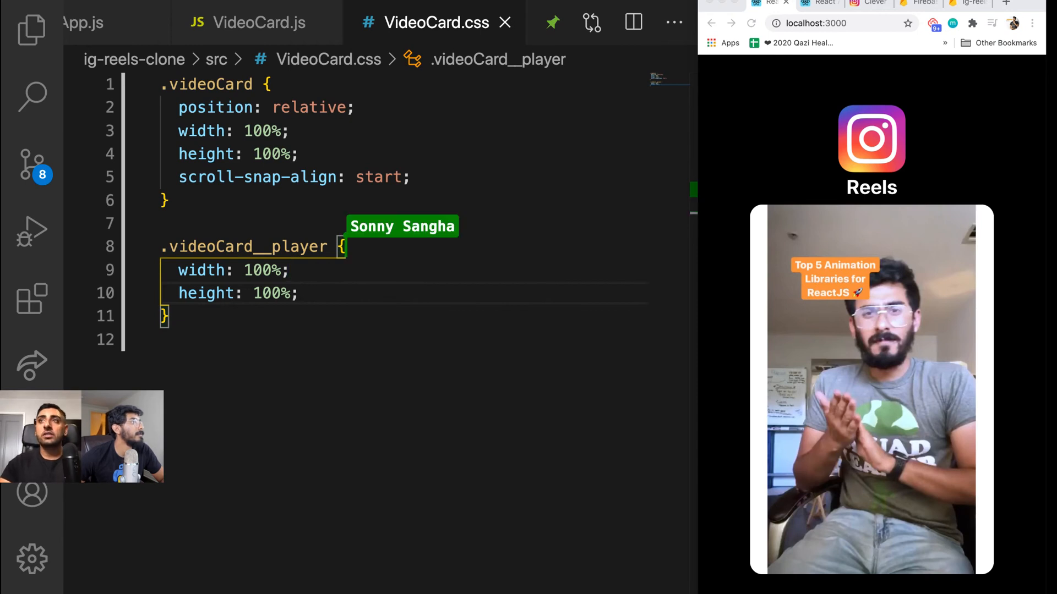
# Add object-fit: fill to .videoCard__player and border: 1px solid black to .videoCard
pyautogui.write('object-fit: fill;')
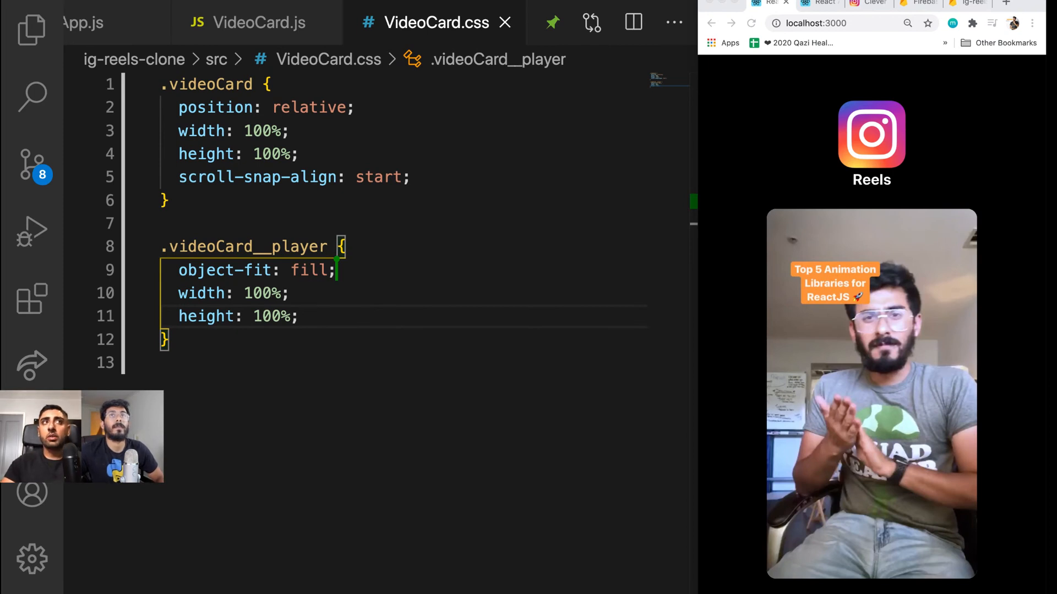
pyautogui.write('border: 1px solid black;')
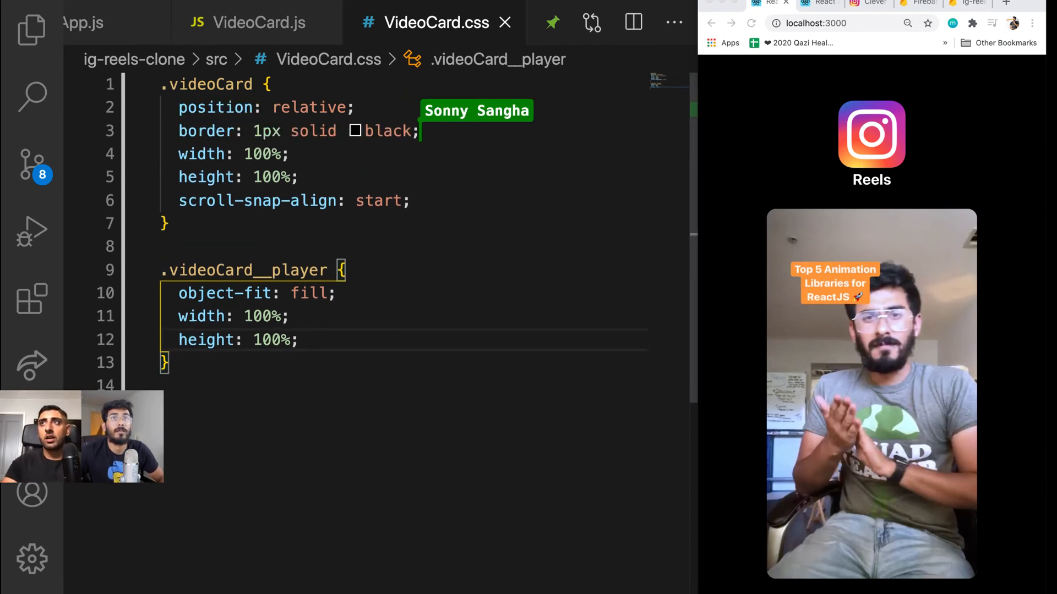